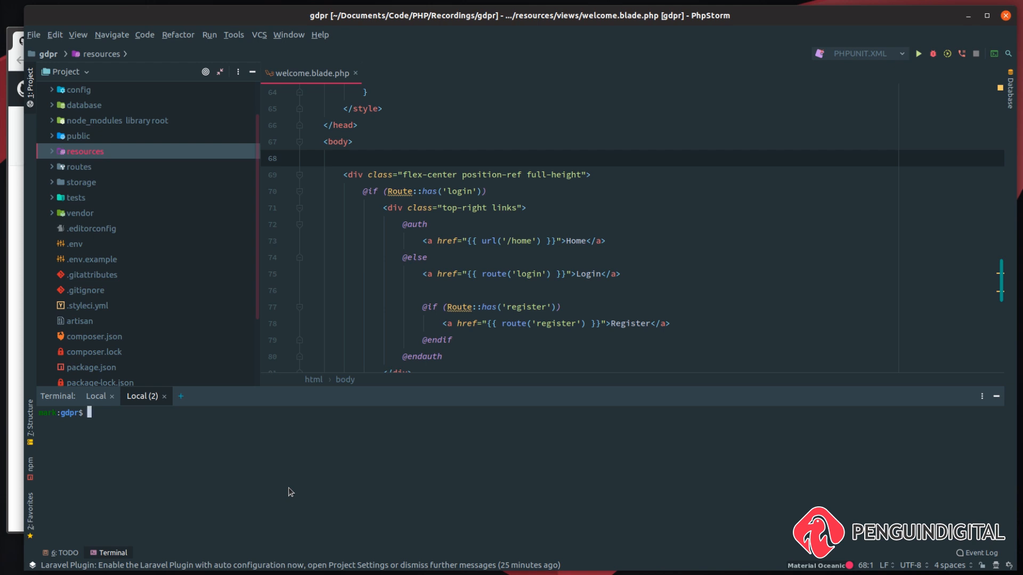
Run composer require realrashid/sweet-alert, then vendor:publish for the SweetAlertServiceProvider
type("composer require realra")
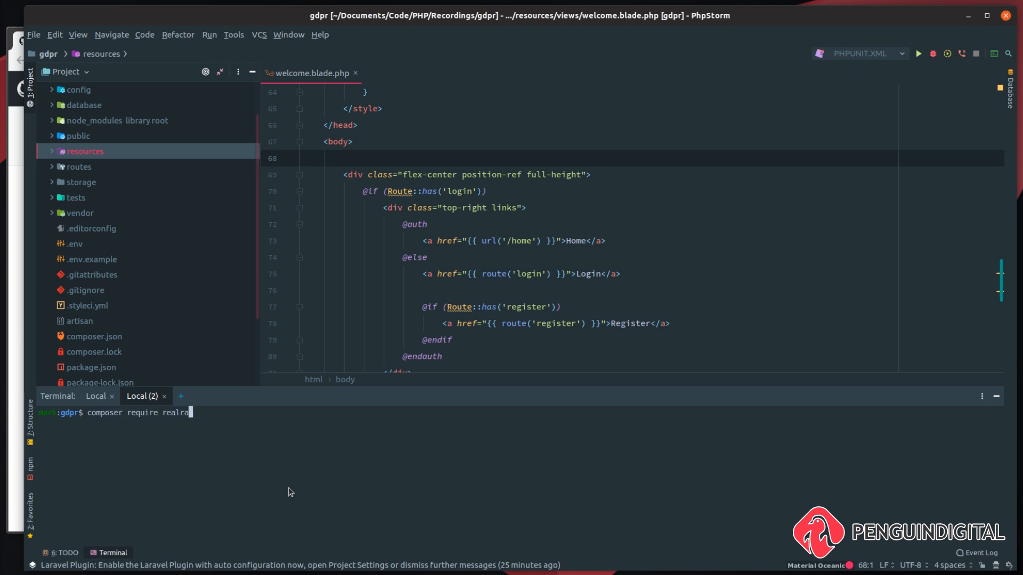
type("shid/")
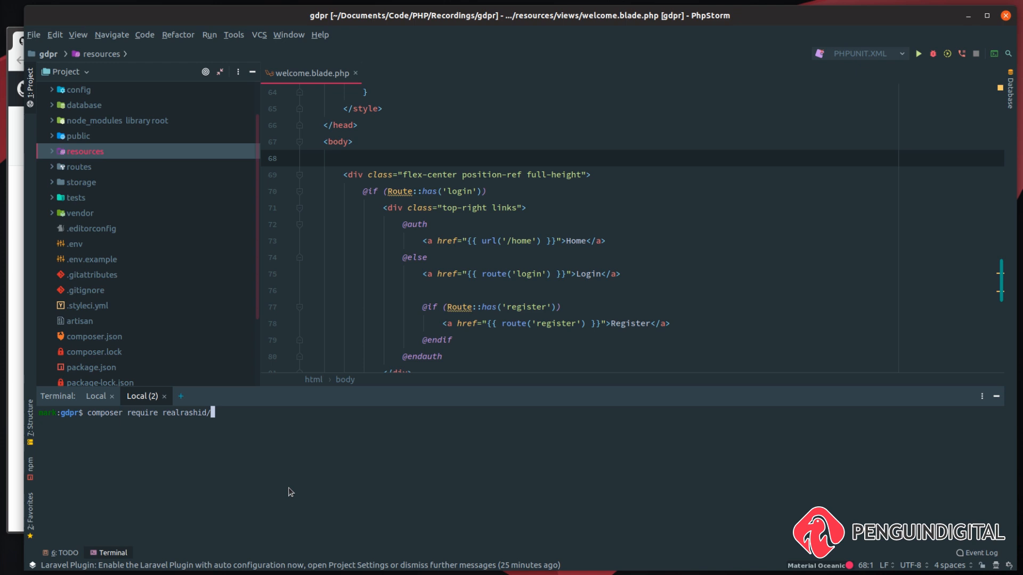
type("sweet-")
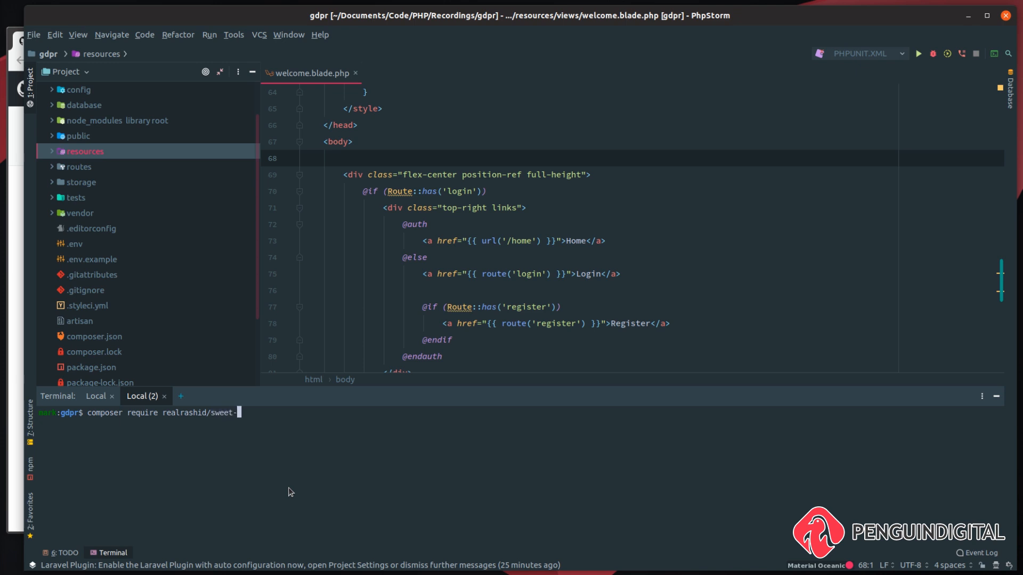
type("php artisan vendor:publish --provider=\"RealRashid\\SweetAlert\\SweetAlertServiceProvider\"")
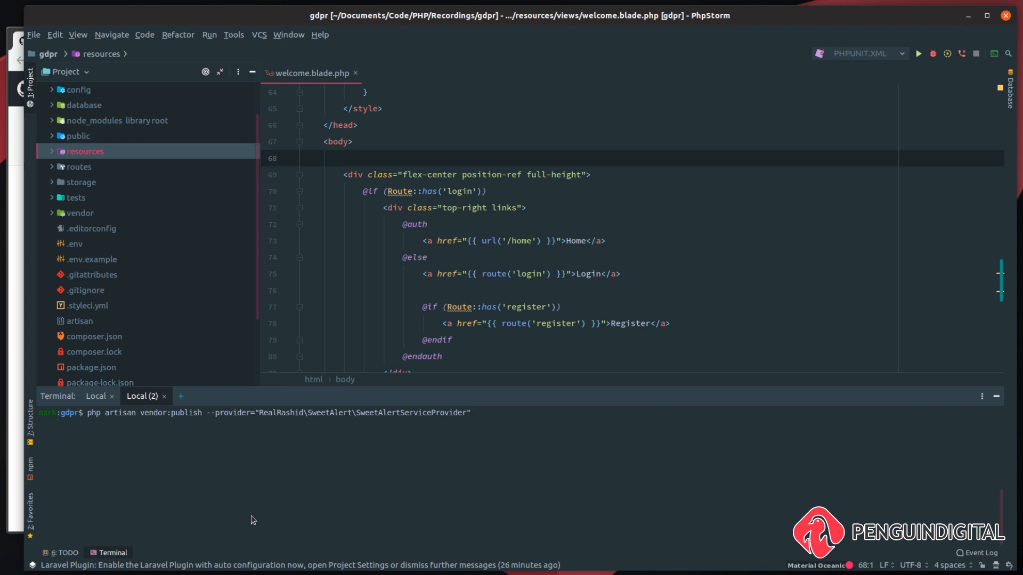
mouse_move(155, 483)
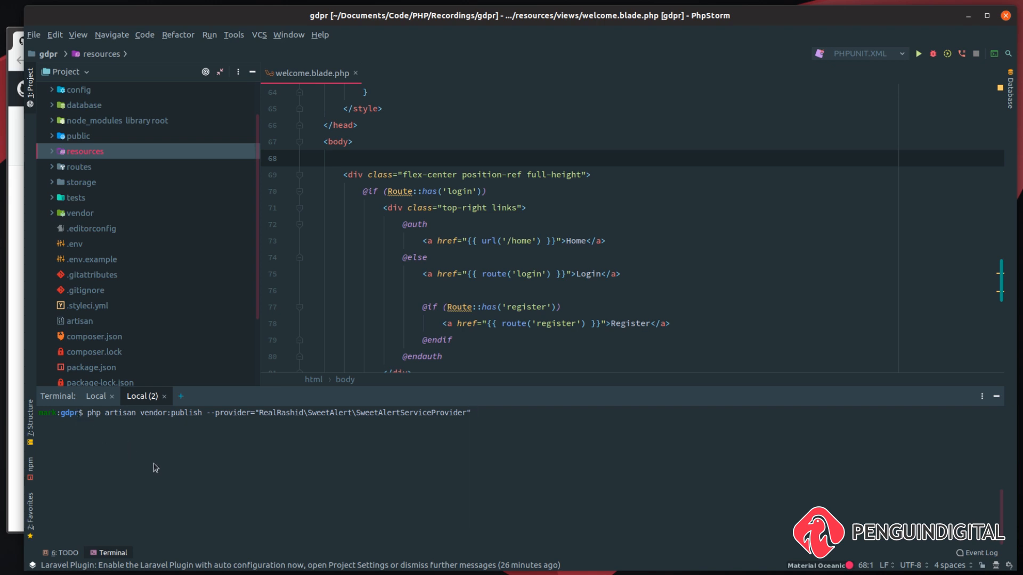
mouse_move(206, 427)
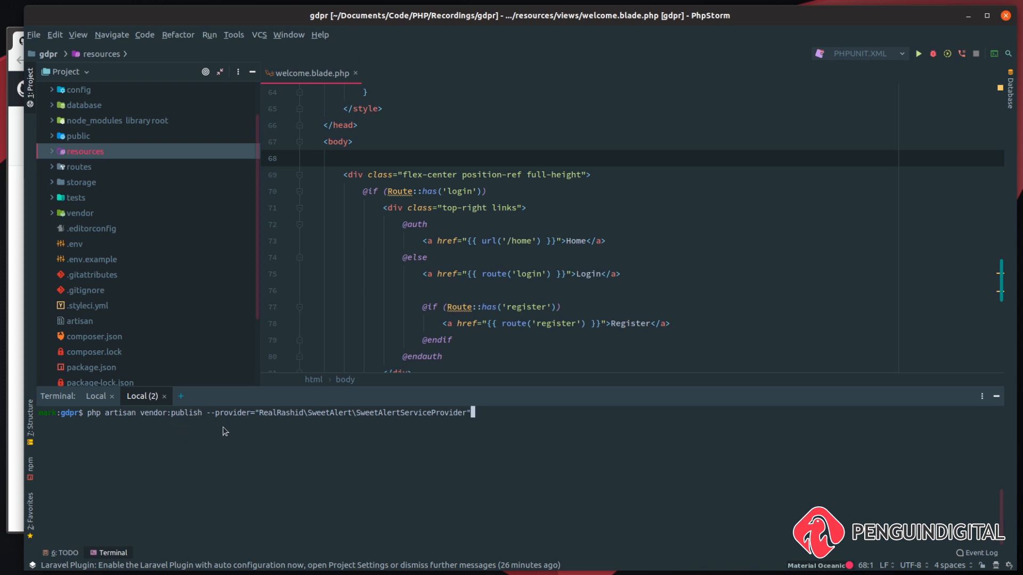
mouse_move(265, 440)
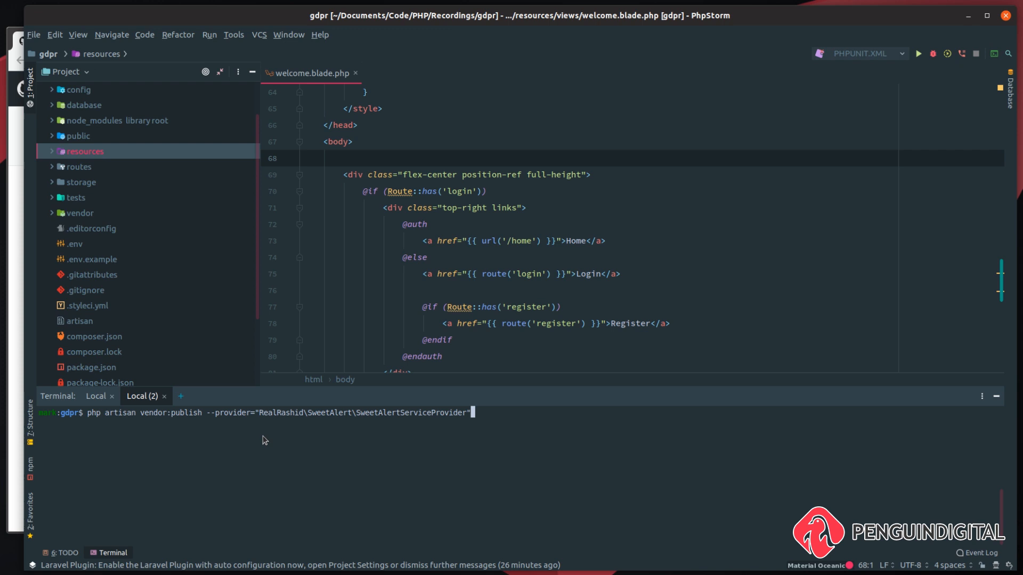
mouse_move(267, 442)
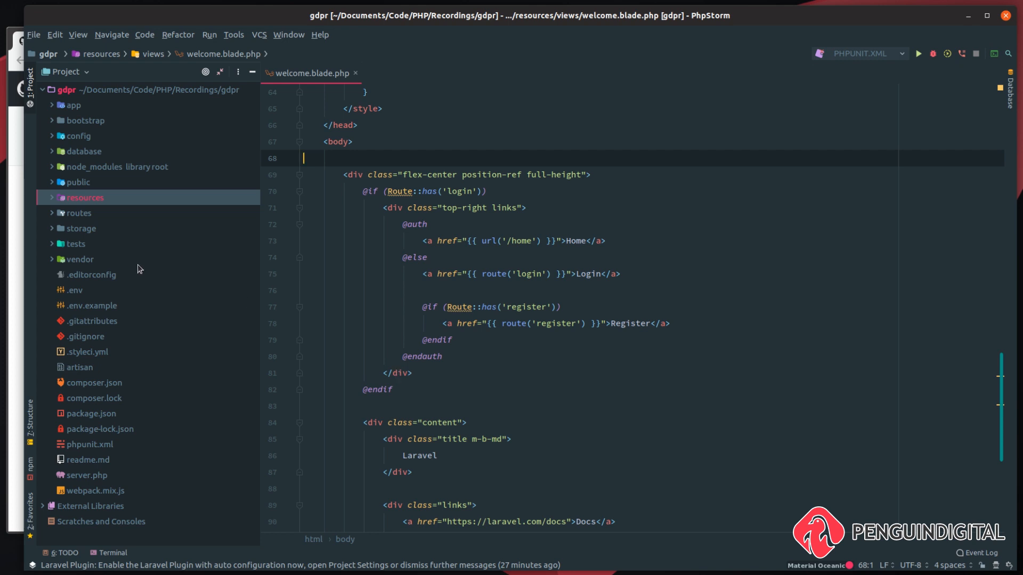
left_click(84, 197)
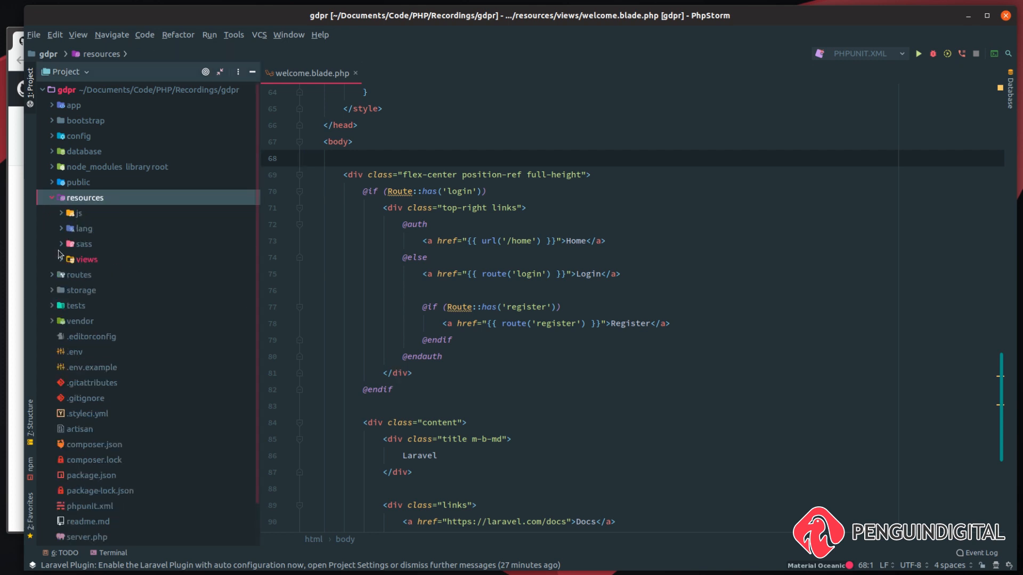
left_click(62, 259)
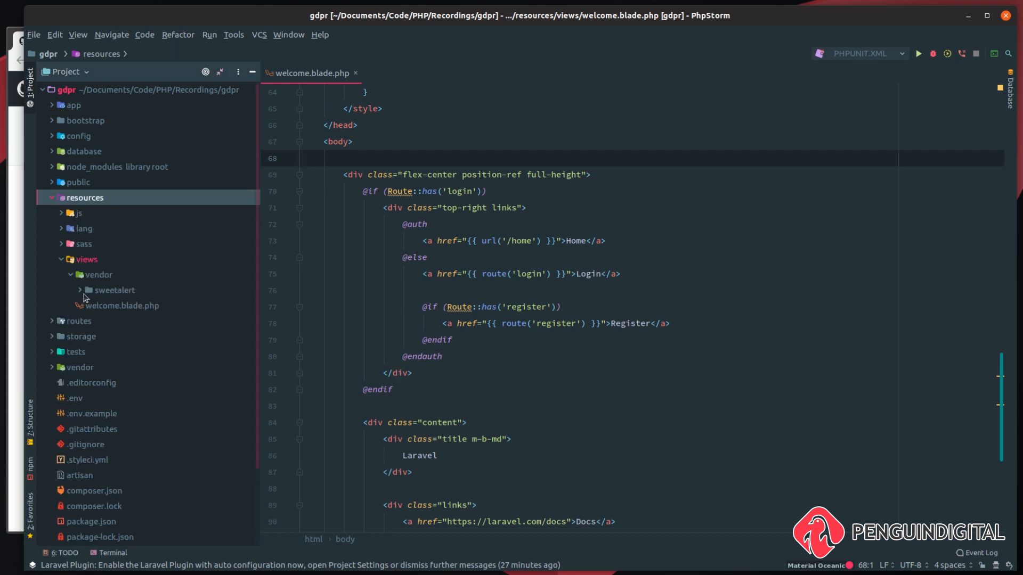
left_click(80, 291)
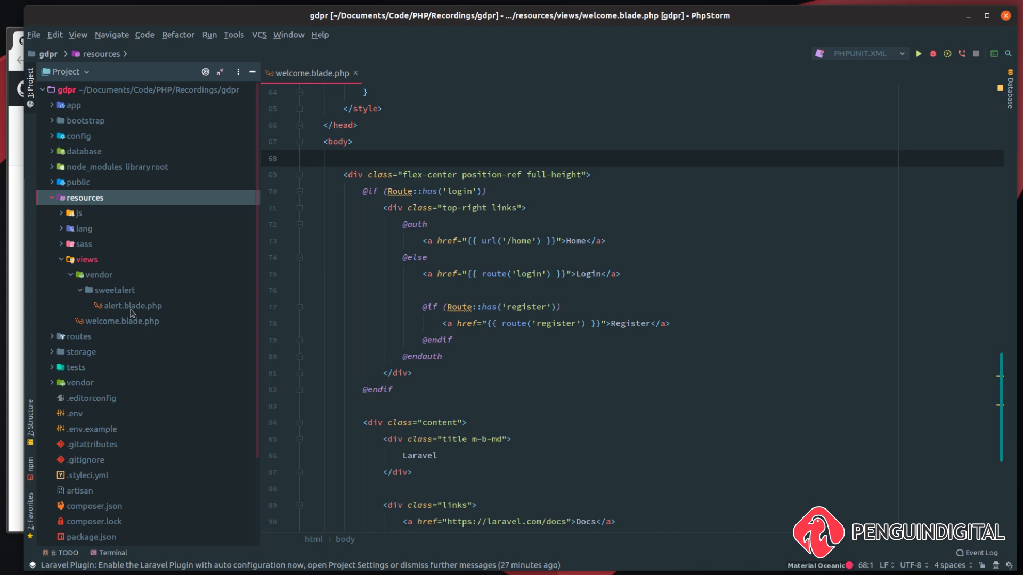
left_click(52, 197)
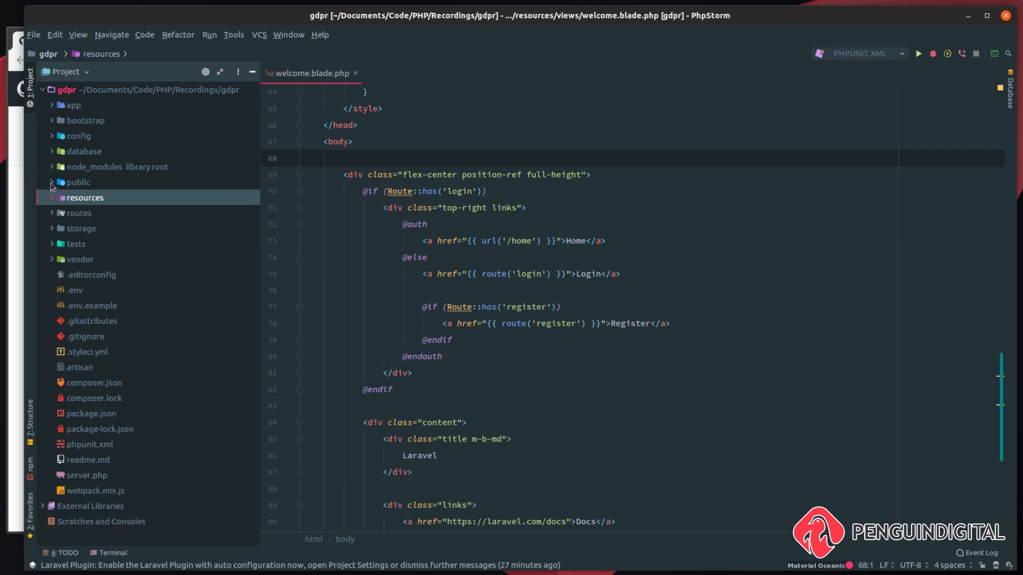
left_click(51, 182)
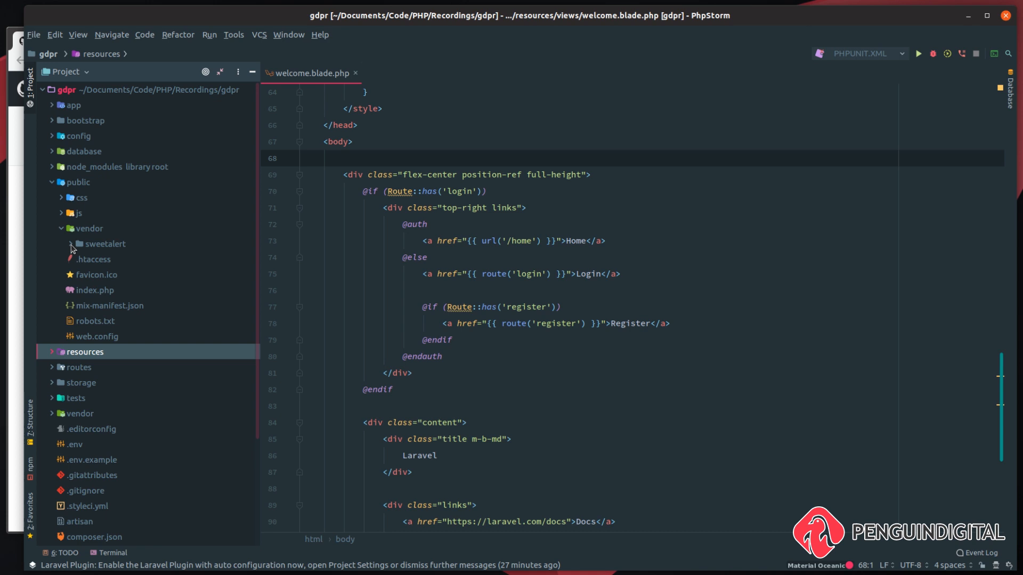
left_click(69, 244)
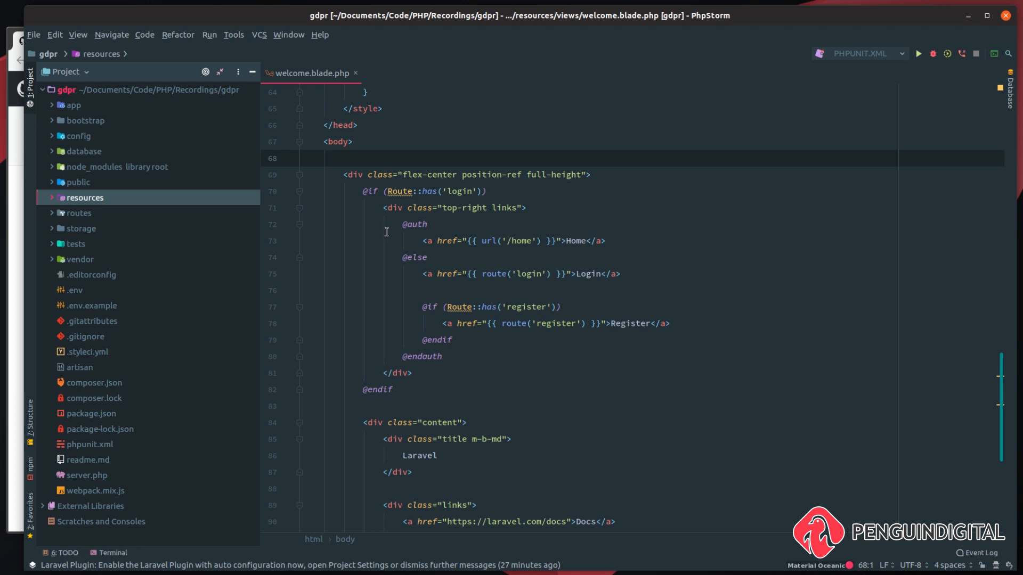
mouse_move(356, 244)
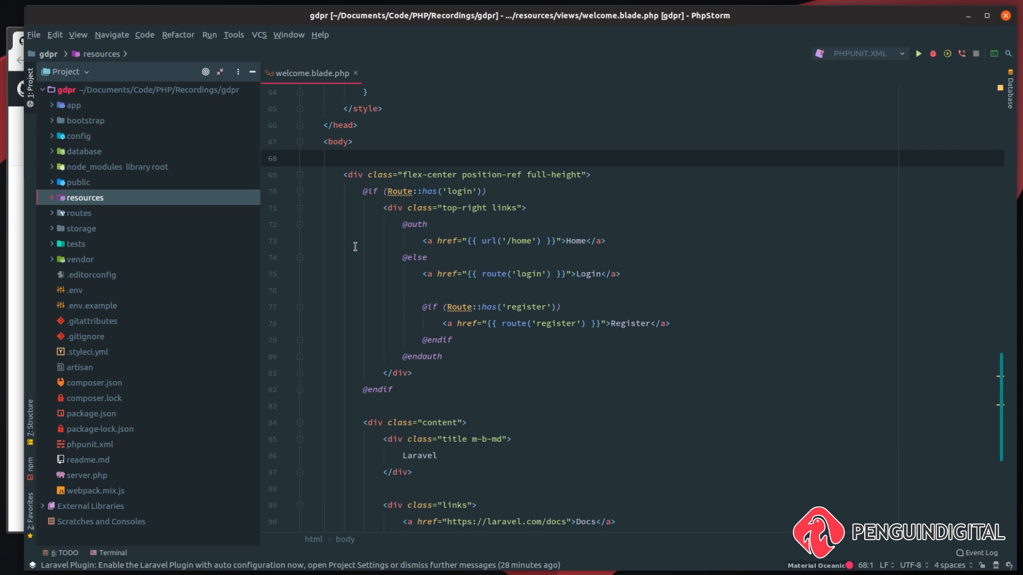
mouse_move(361, 244)
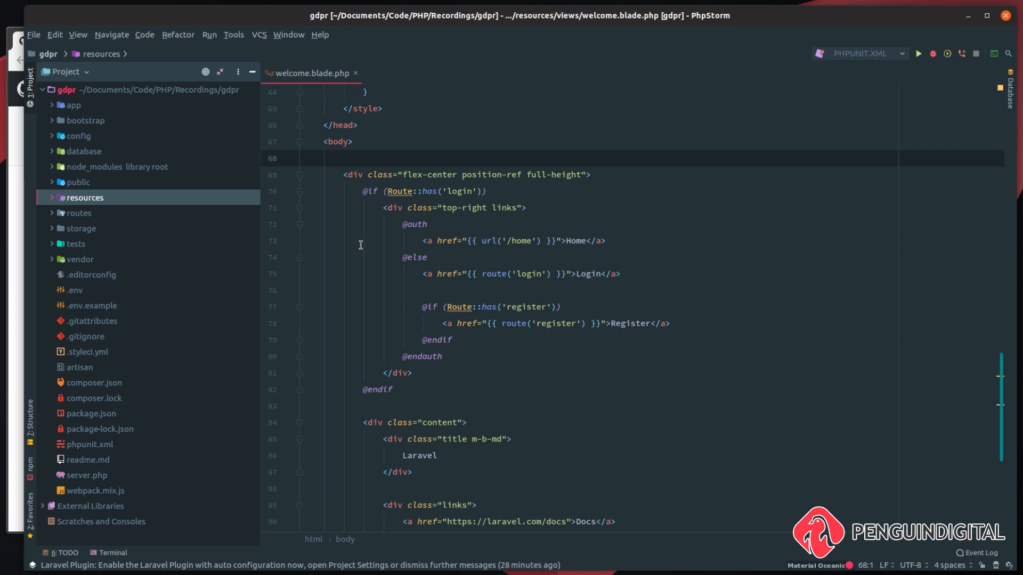
type("@")
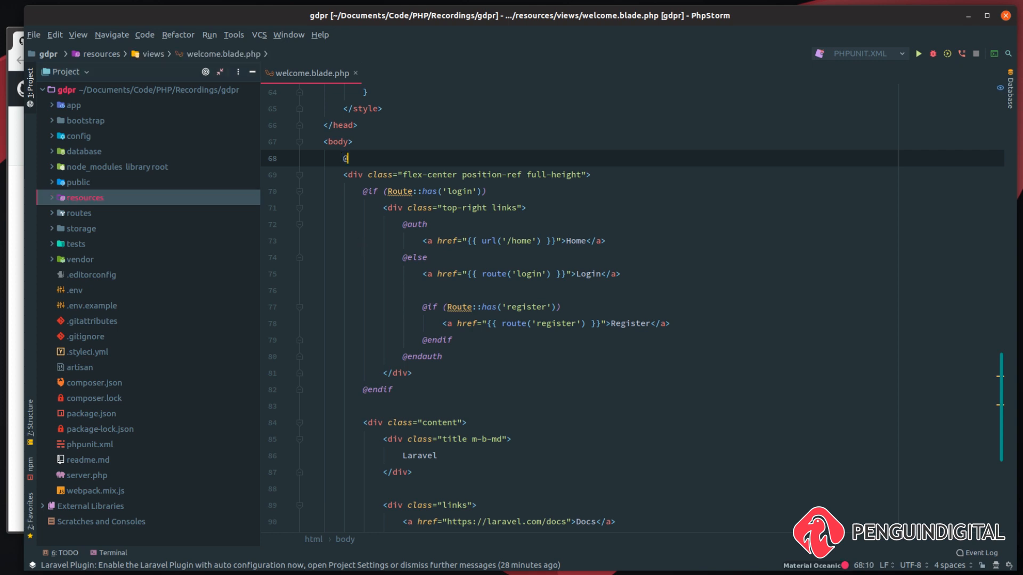
type("include('sweet')")
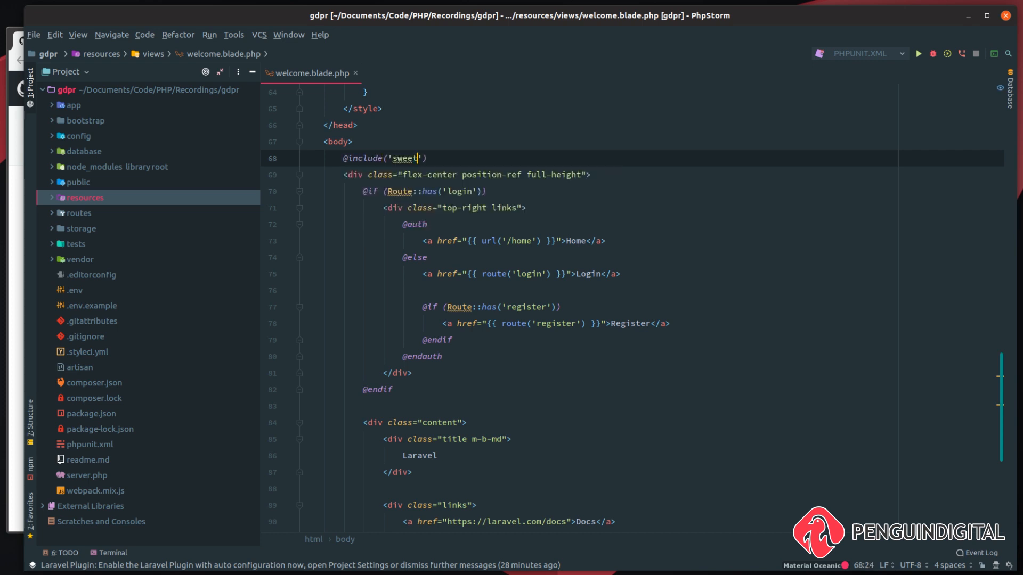
type("alert::")
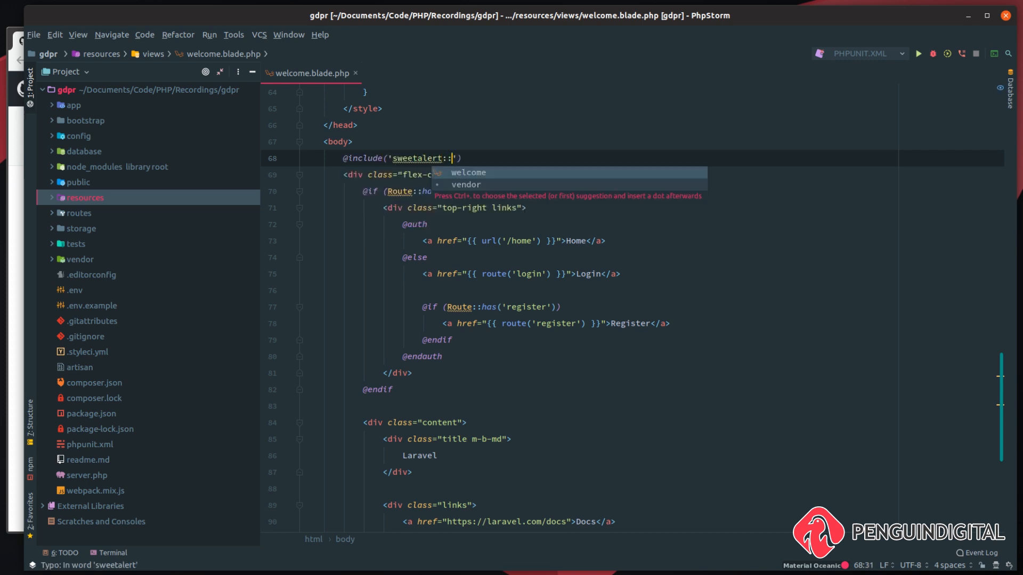
type("alert")
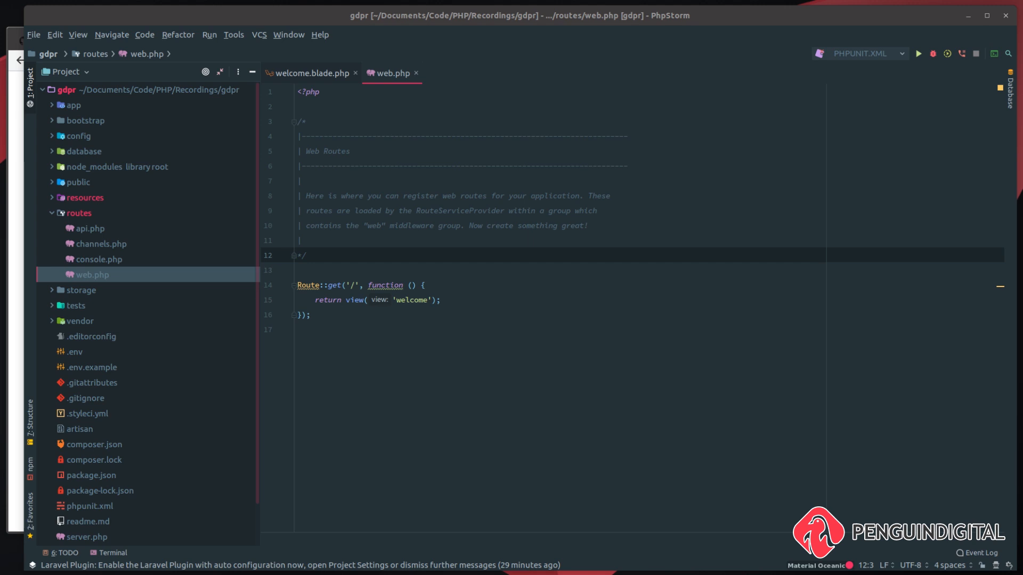
Import RealRashid\SweetAlert\Facades\Alert and begin an Alert:: call in the home route
type("use RealRashid\\SweetAlert\\Facades\\Alert;")
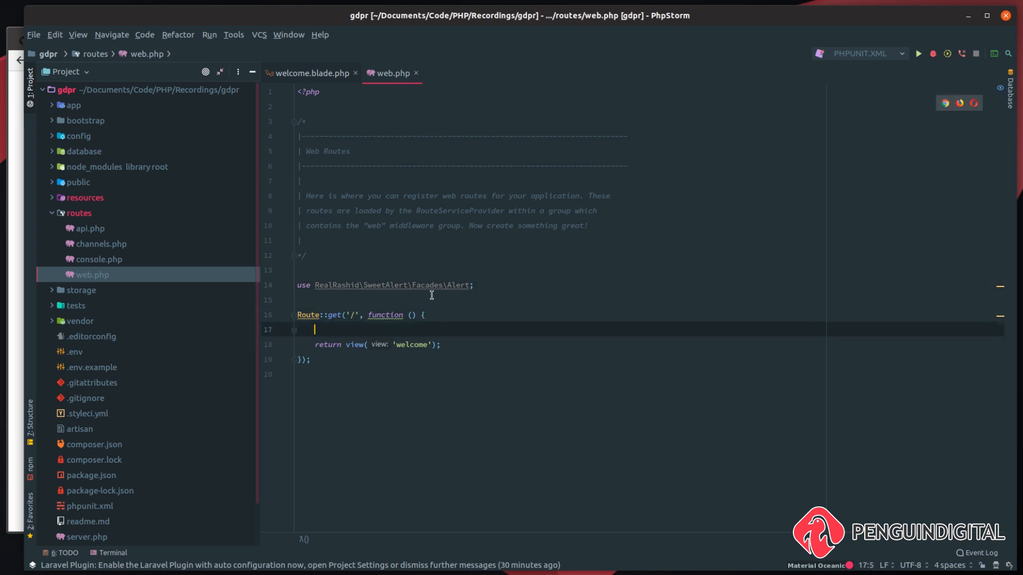
type("A")
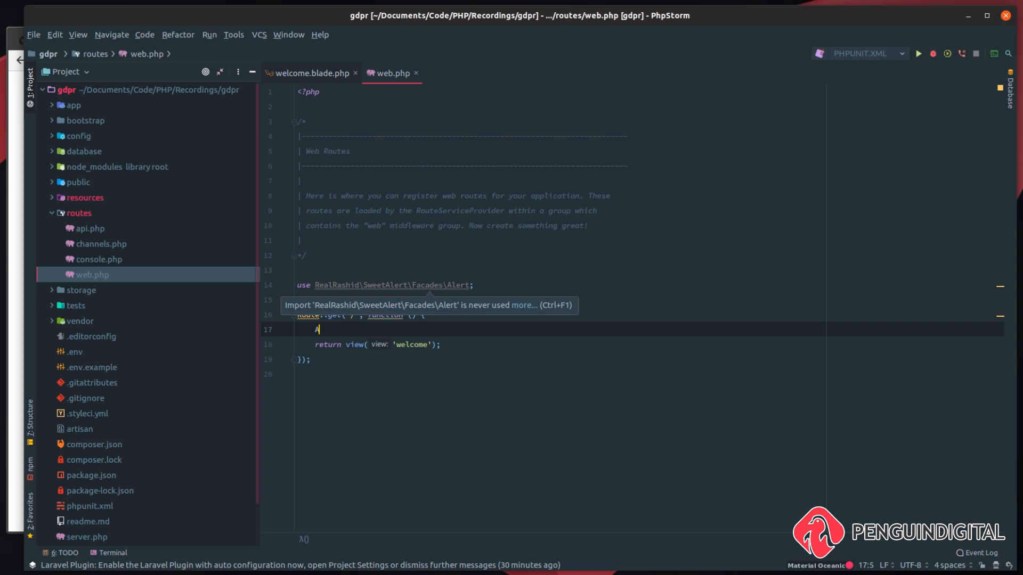
type("lert::success")
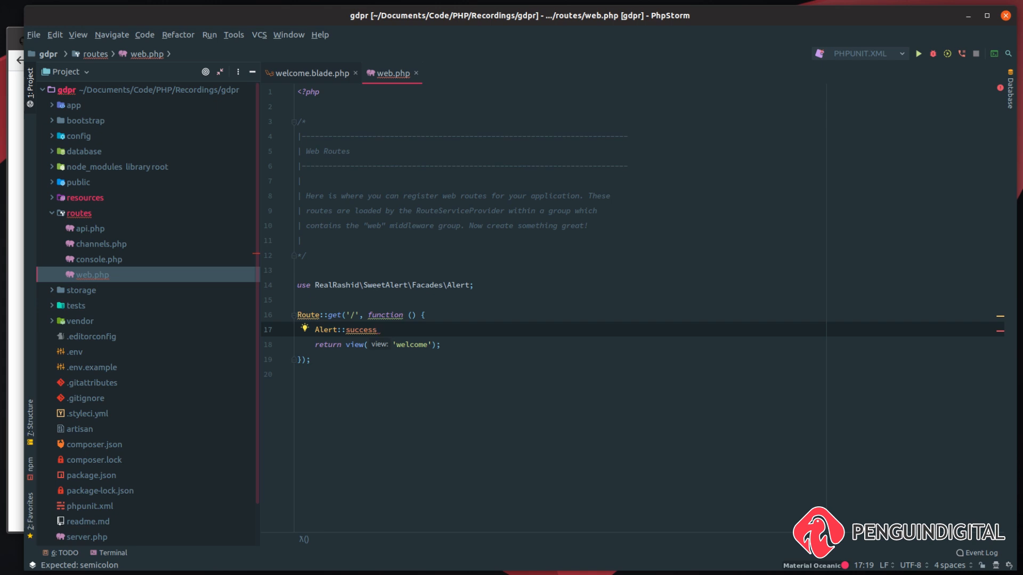
Fill in the alert arguments with the title and 'Sorry something went wrong' message
type("('')")
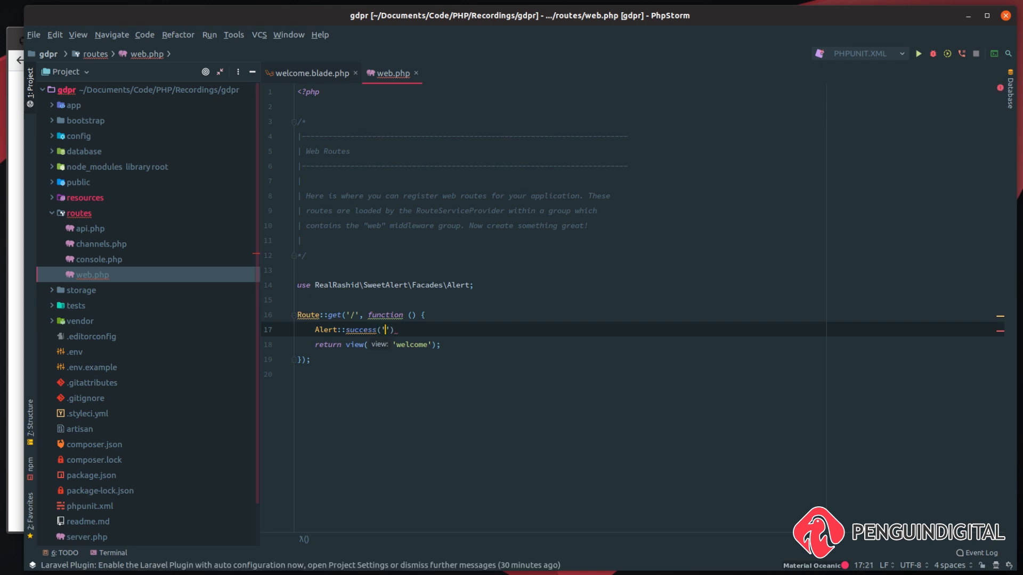
type("Well done")
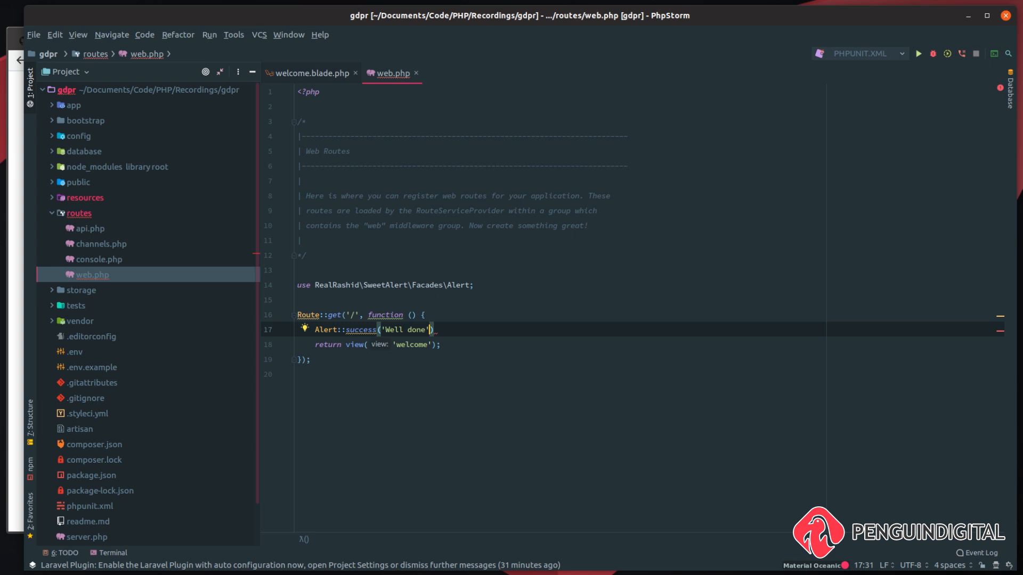
type(",")
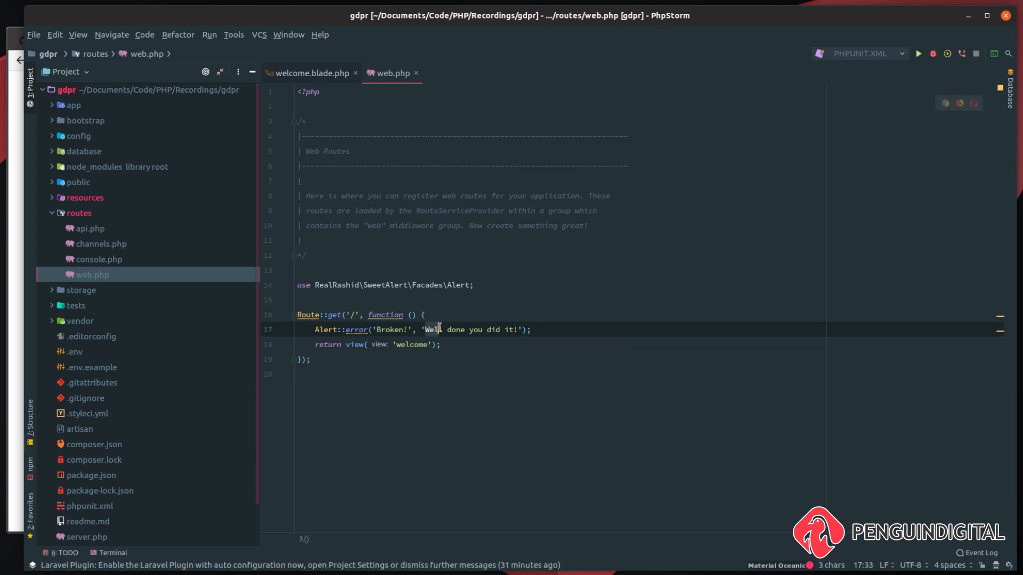
type("Sorry something went wrong")
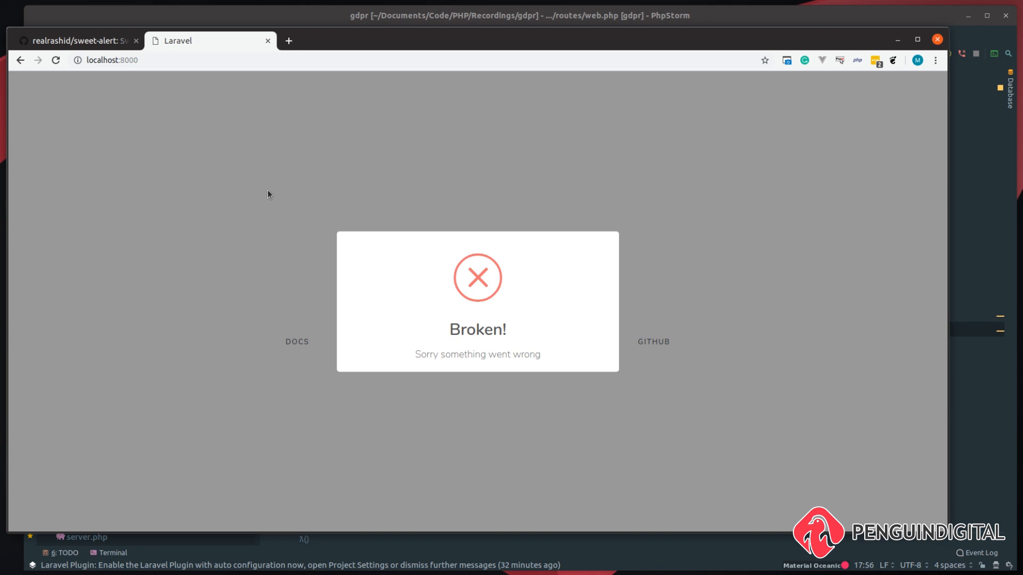
mouse_move(469, 348)
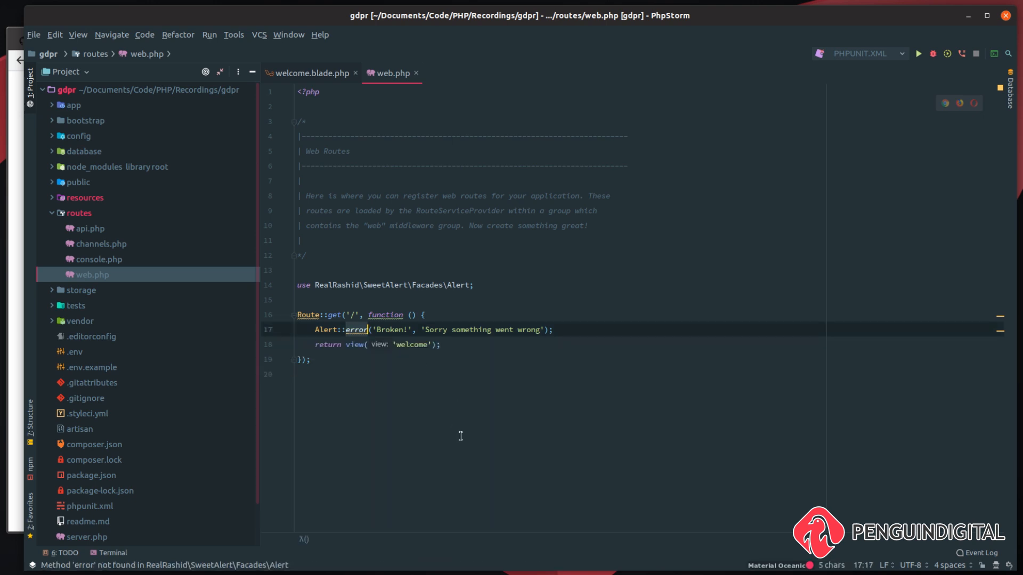
Change the alert to warning and chain ->position('top-left')
type("warning")
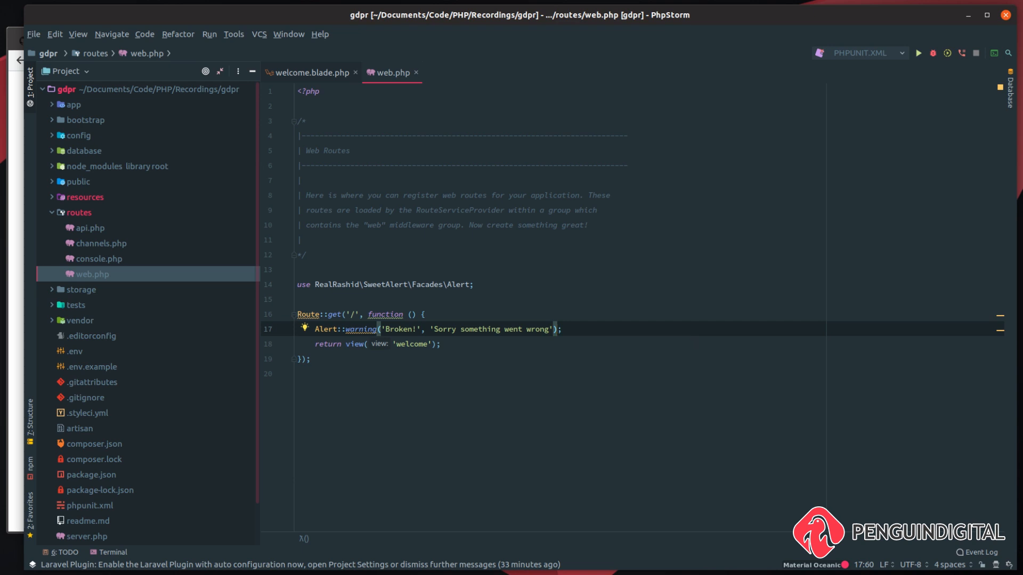
type("->po")
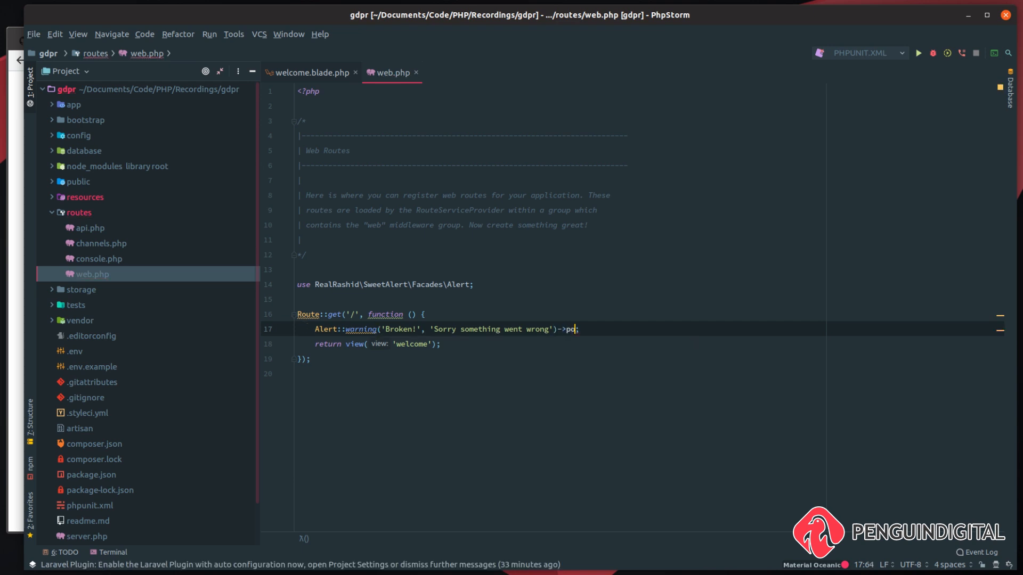
type("sition('');")
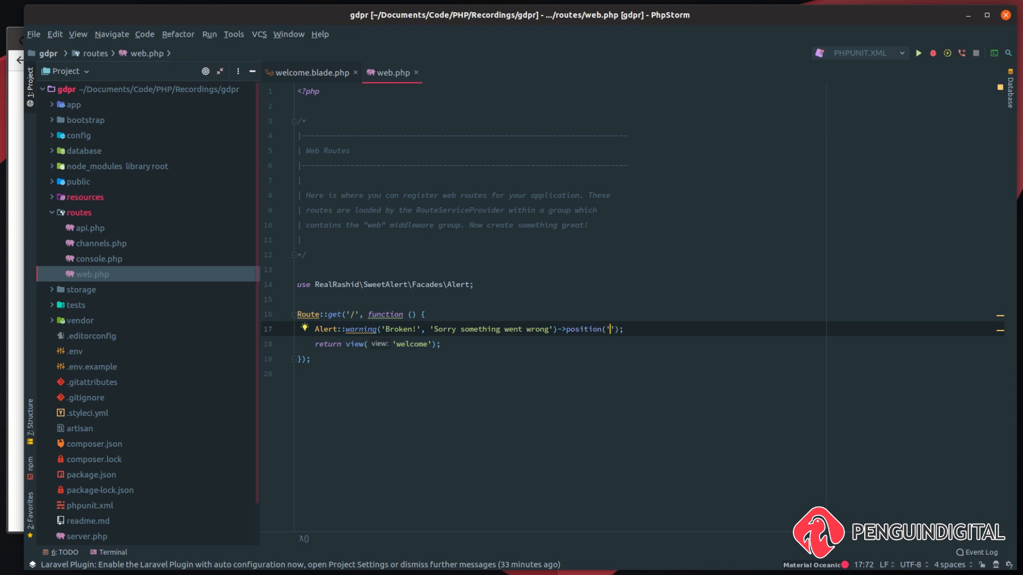
type("top-left")
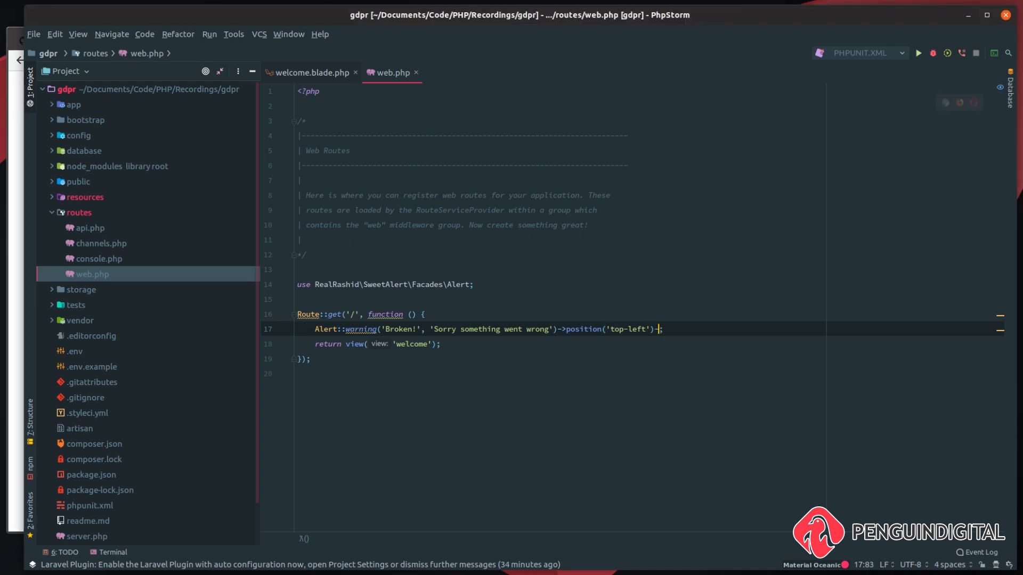
Experiment with showConfirmButton('Ok') and showCancelButton('forget it!') chained on the warning
type("->showConfirmButton()")
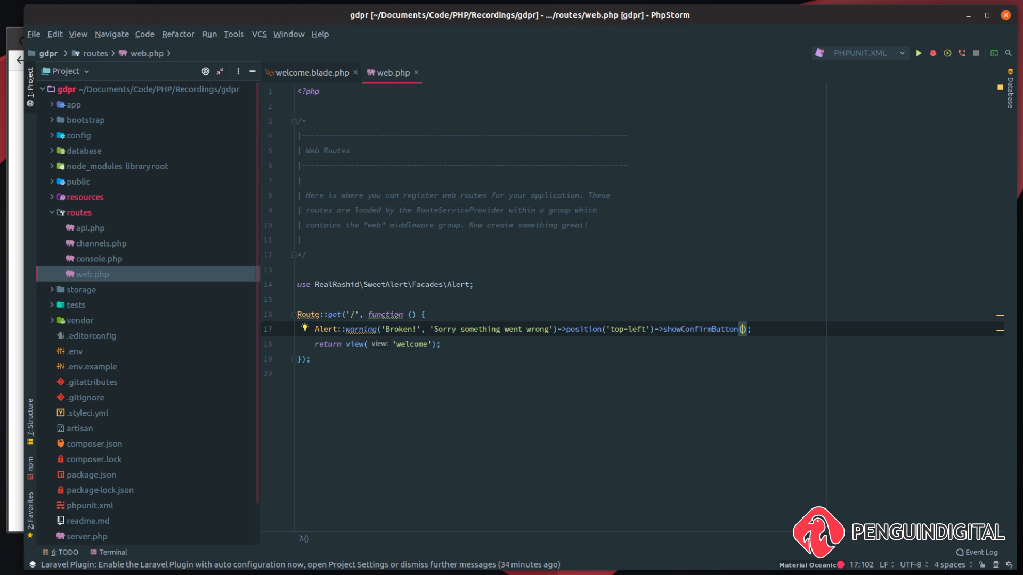
type("'Ok',")
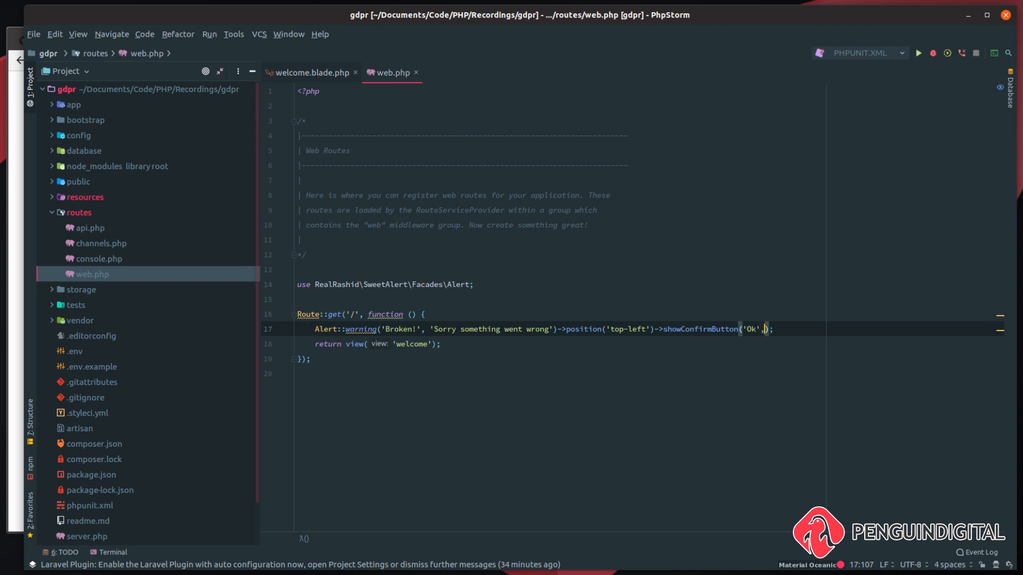
type("''")
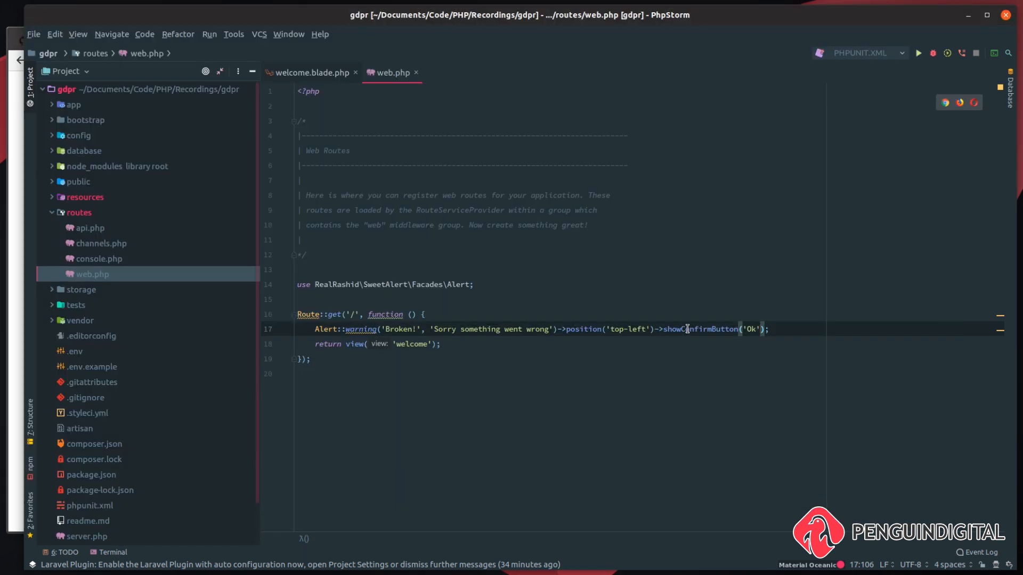
type("showCancelButton('forget it!')")
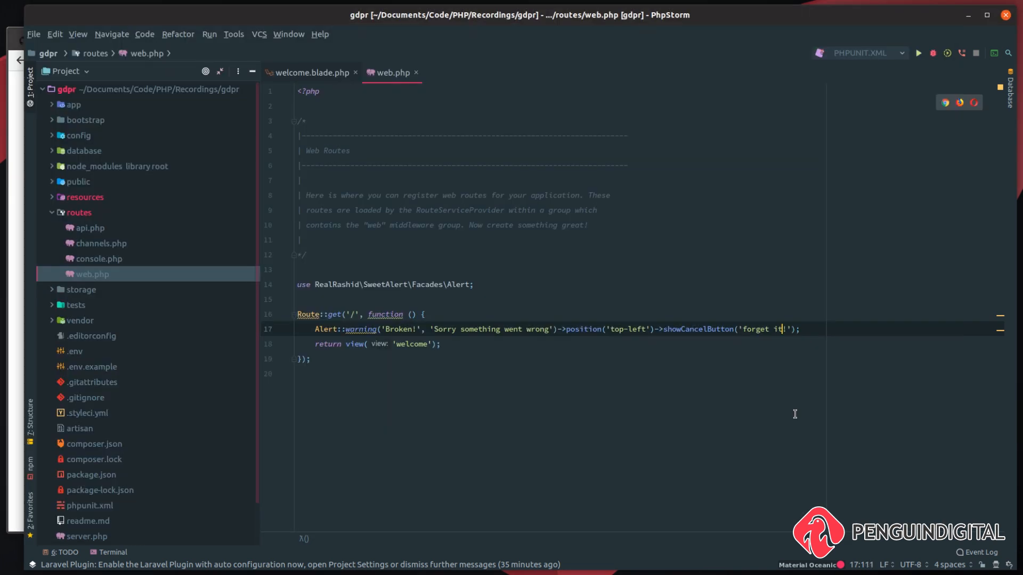
type("->")
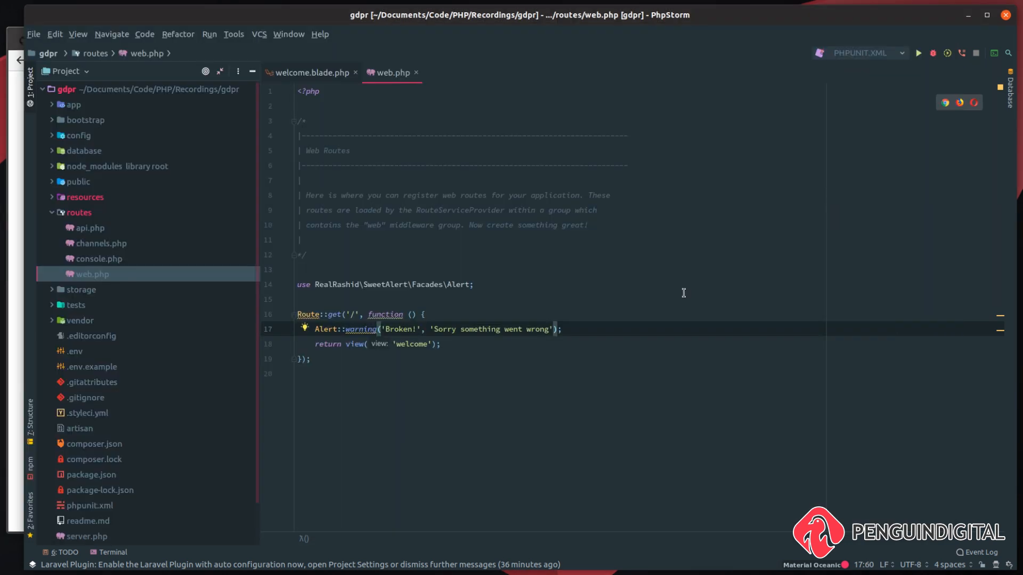
Chain ->toToast()->position('bottom-right') onto the warning alert
type("->toToast()")
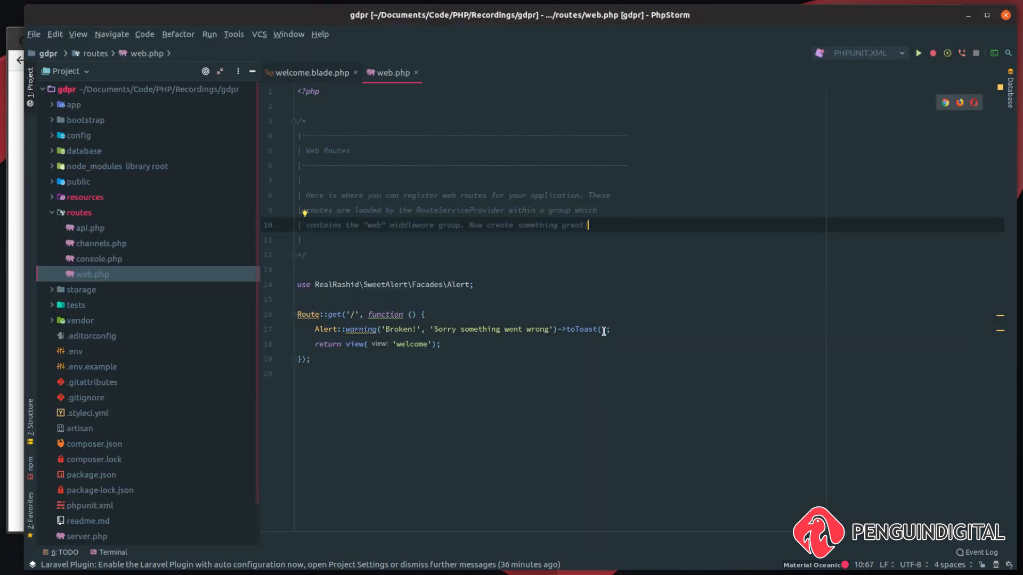
type("->position('bottom-right')")
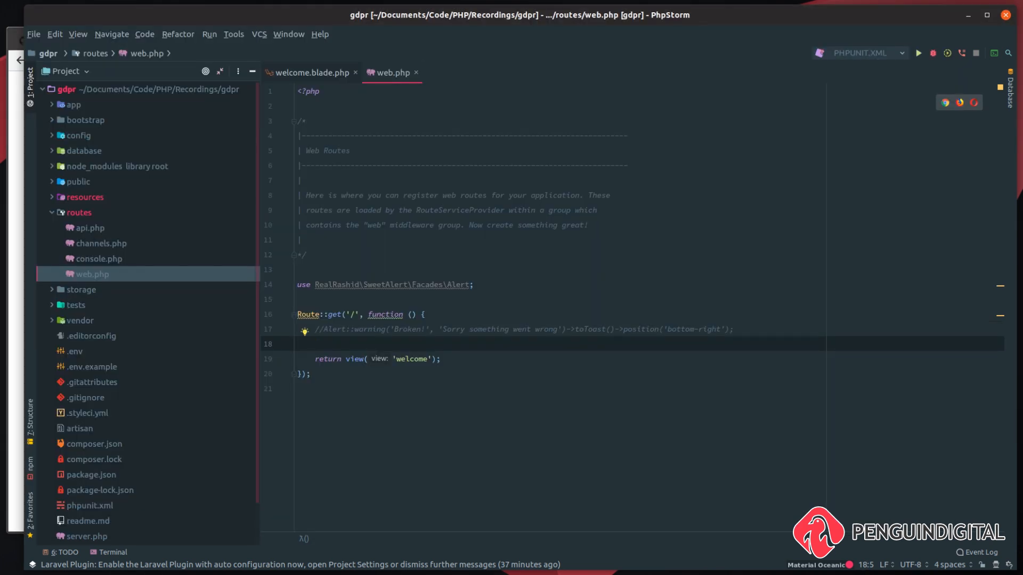
Add Alert::toast('Well done', 'success') on the new line of the home route
type("Alert::")
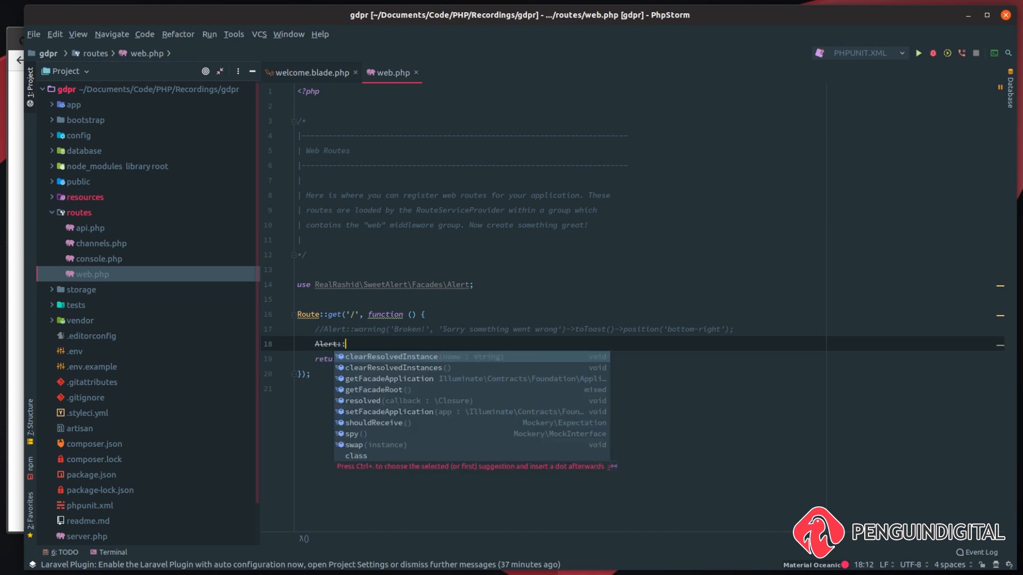
type("toast")
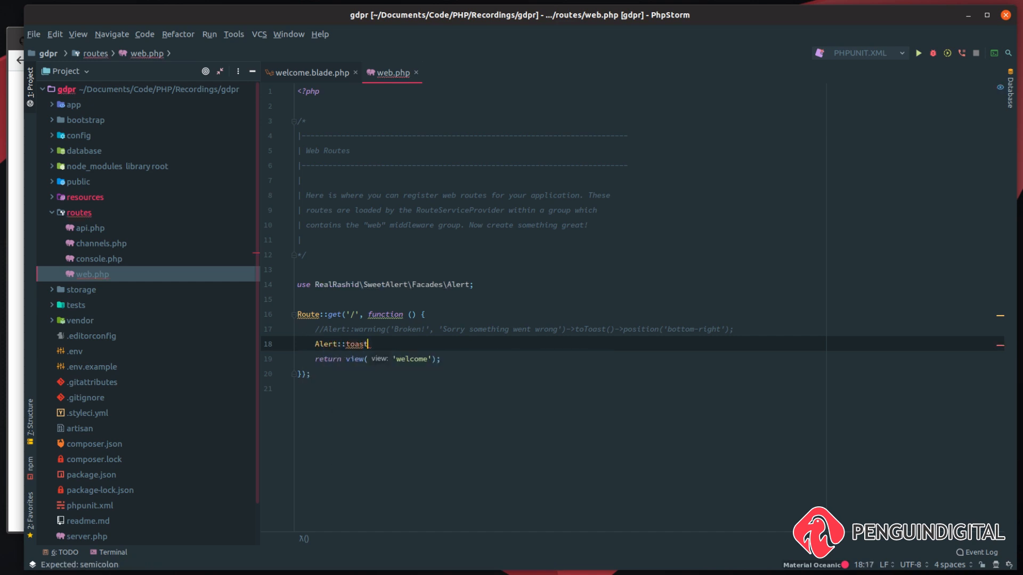
type("('')")
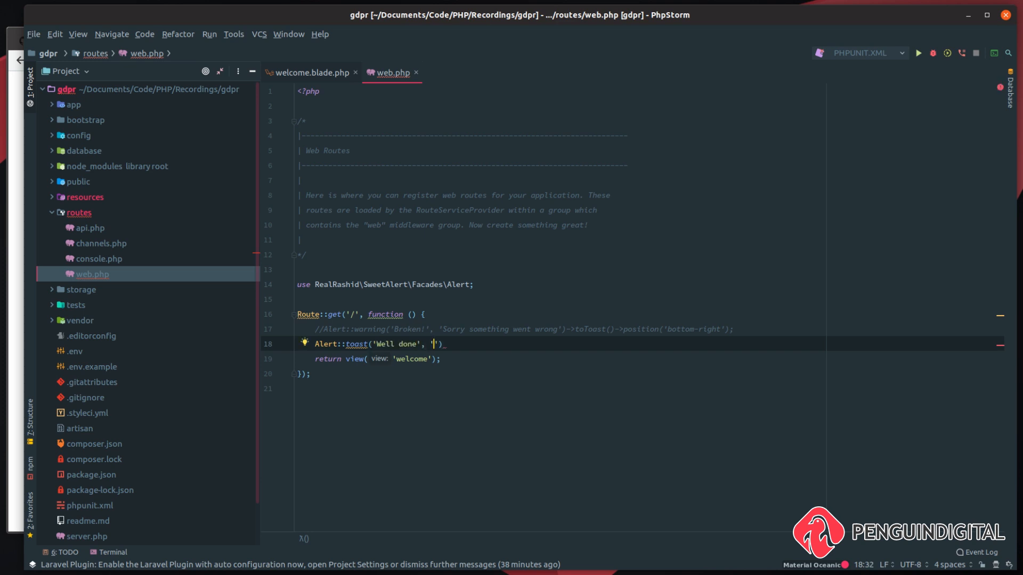
type("success")
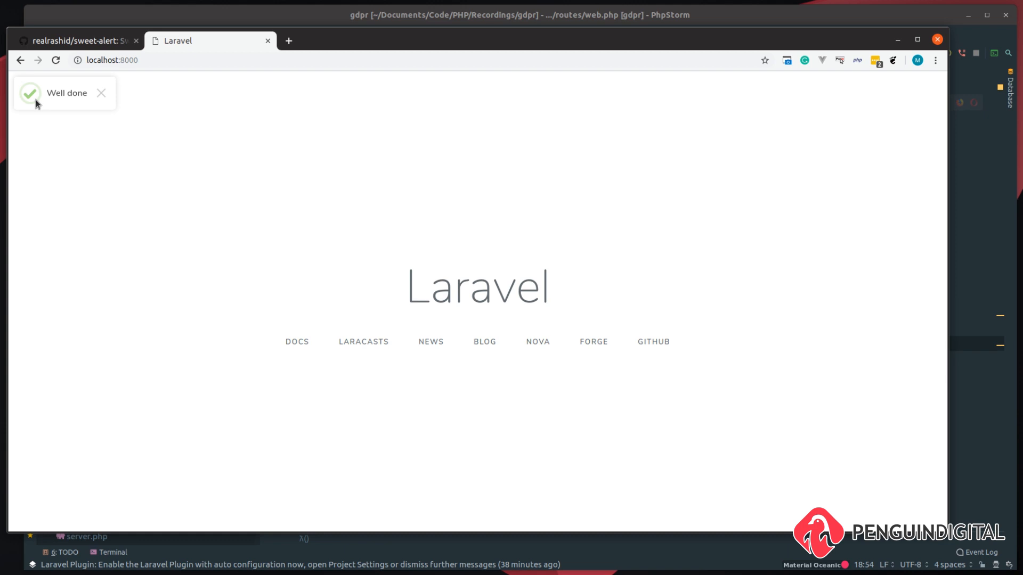
mouse_move(60, 102)
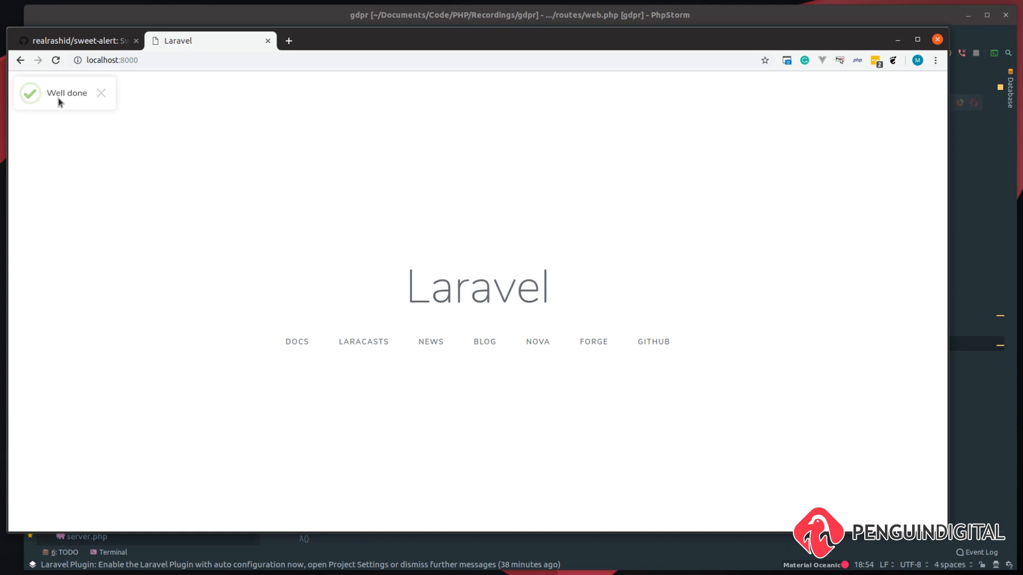